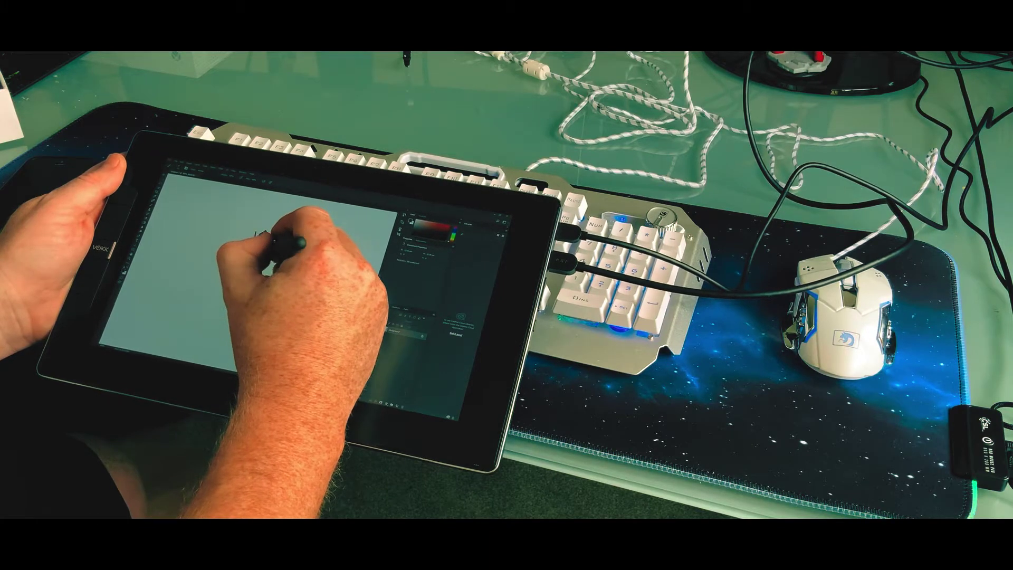
Step: Sketch a freehand brush stroke on the blank canvas with the stylus
drag(271, 232, 245, 271)
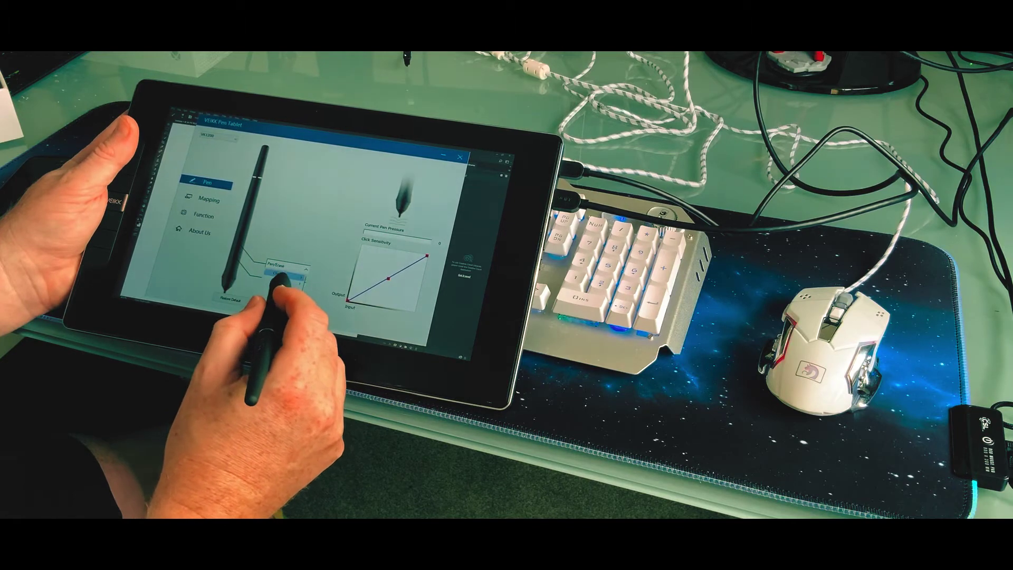
Step: Choose the pen side-button function from the Pen page dropdown
click(281, 276)
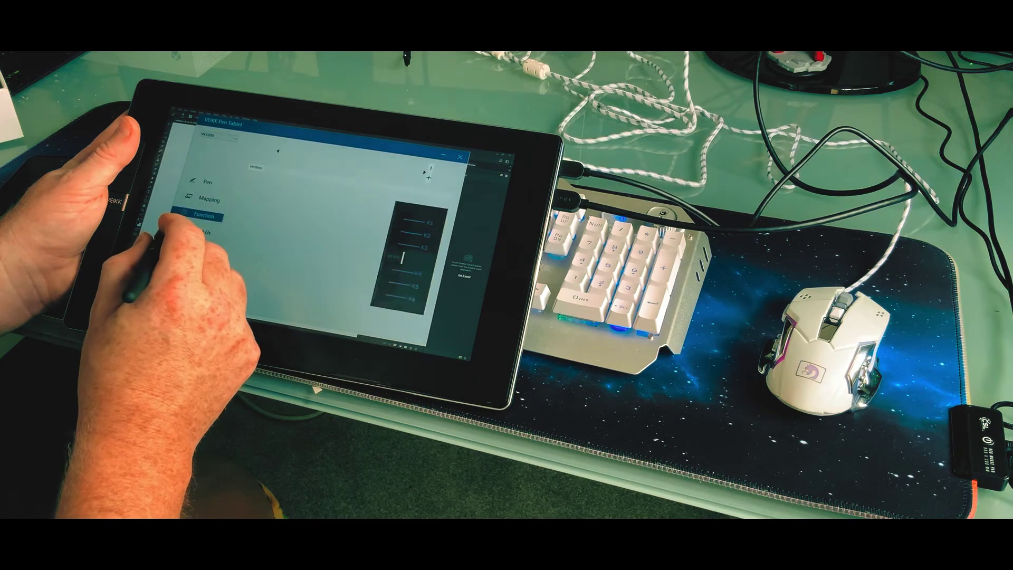
Step: View the installed driver version on About Us and run an update check confirming it is current
click(197, 231)
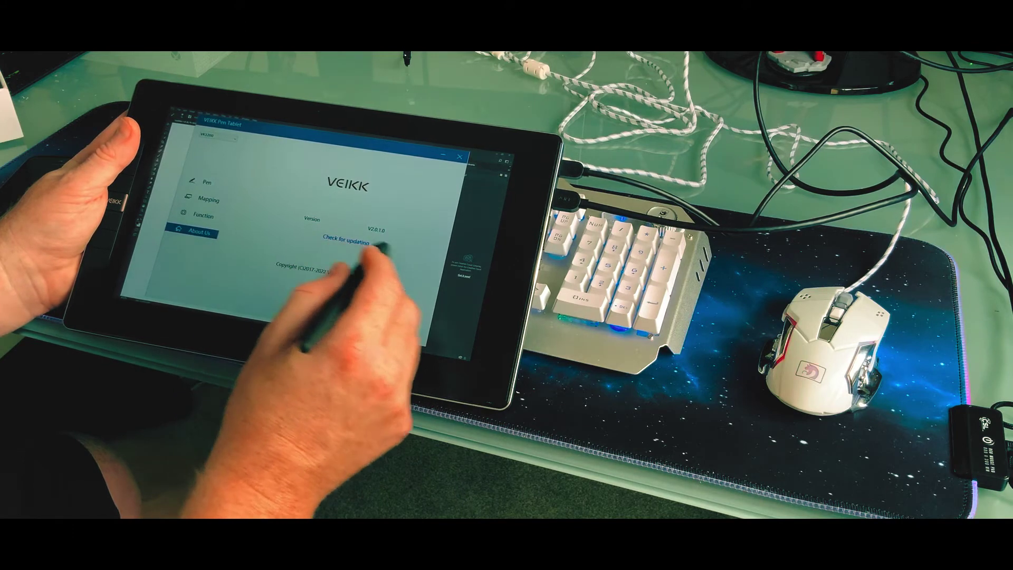
click(346, 239)
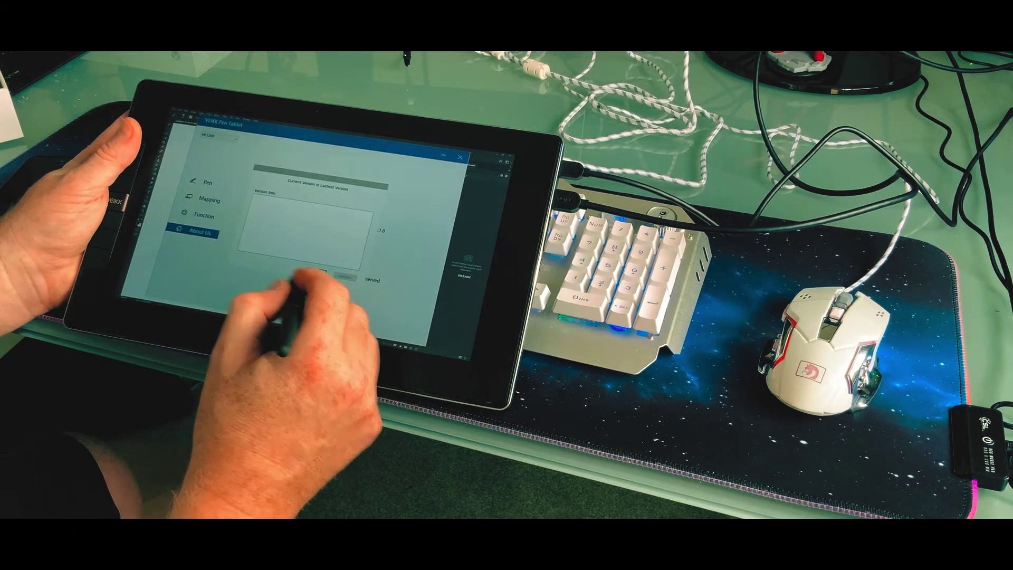